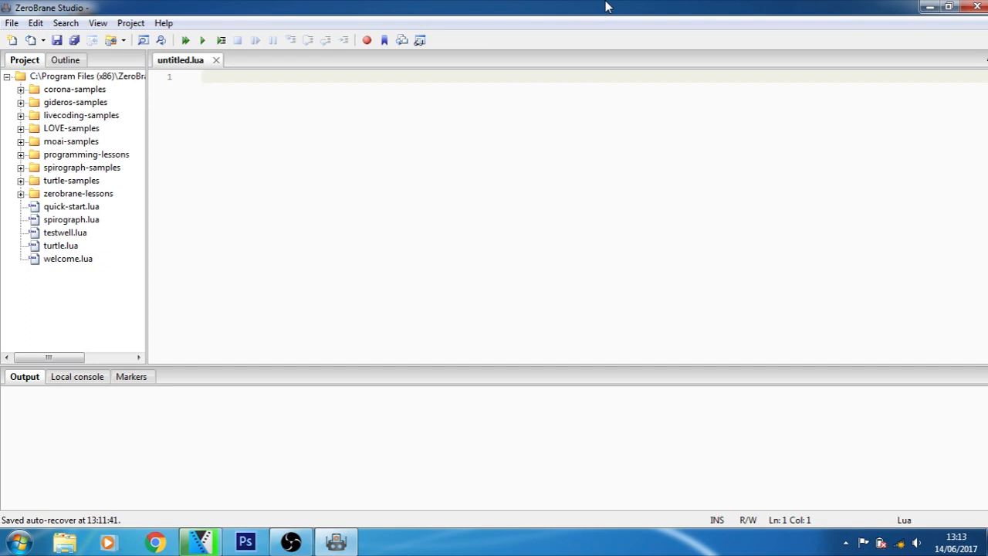
Step: Type 'local i,j=5,10' as the first line of the empty script
{"action": "left_click", "coordinate": [224, 76]}
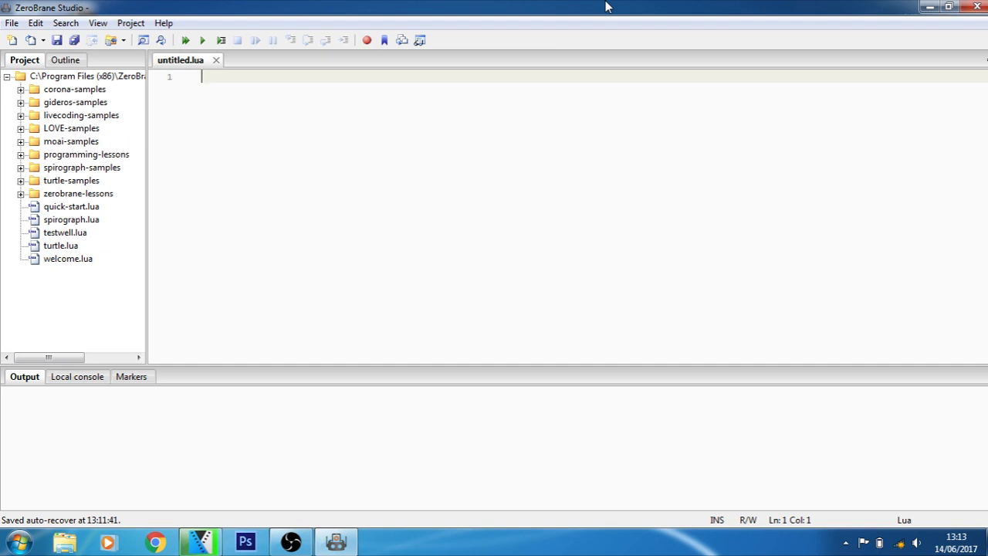
{"action": "type", "text": "local"}
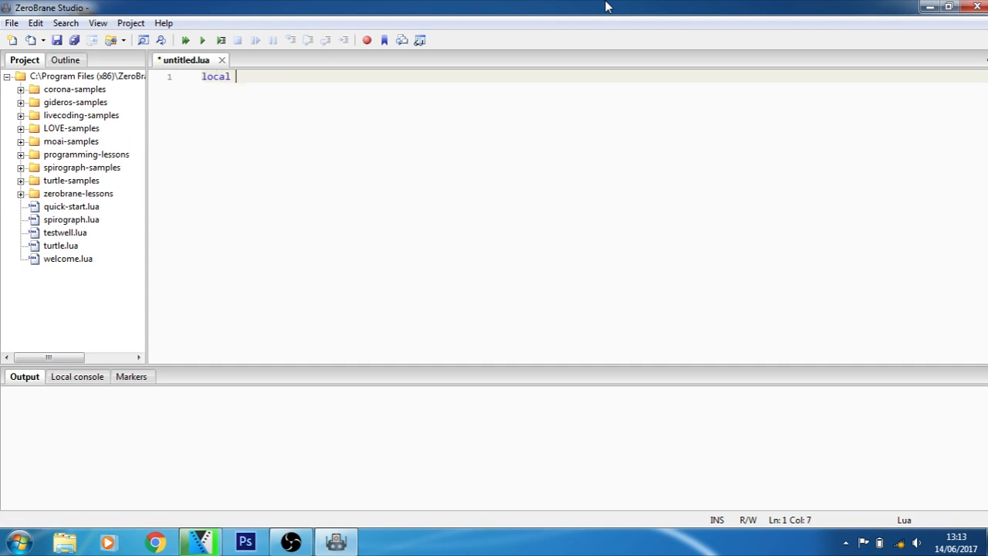
{"action": "type", "text": "i,"}
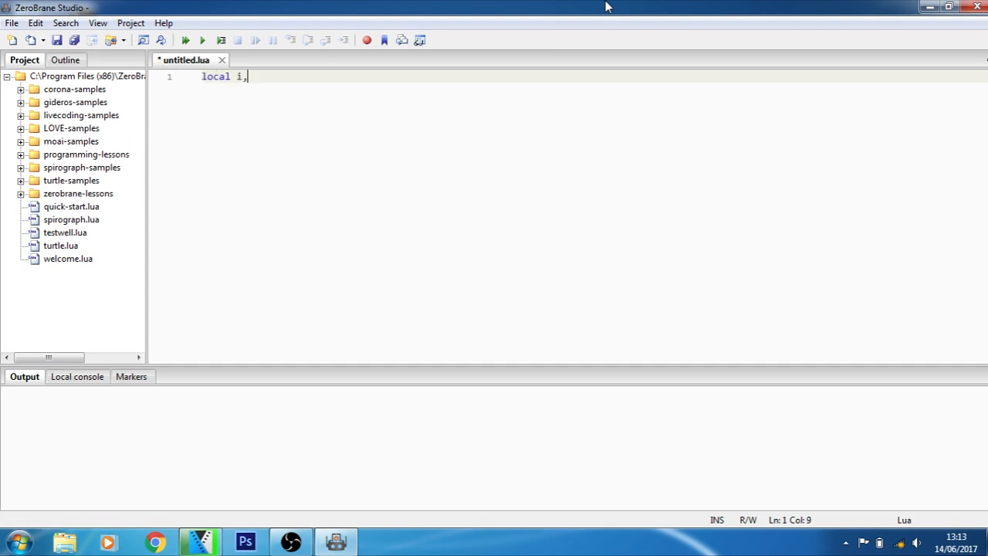
{"action": "type", "text": "j"}
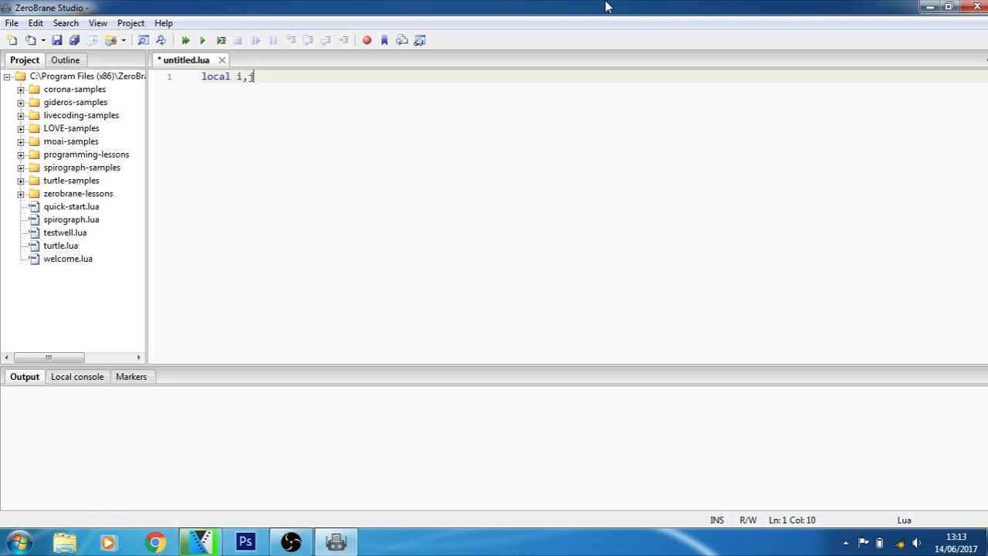
{"action": "type", "text": "j"}
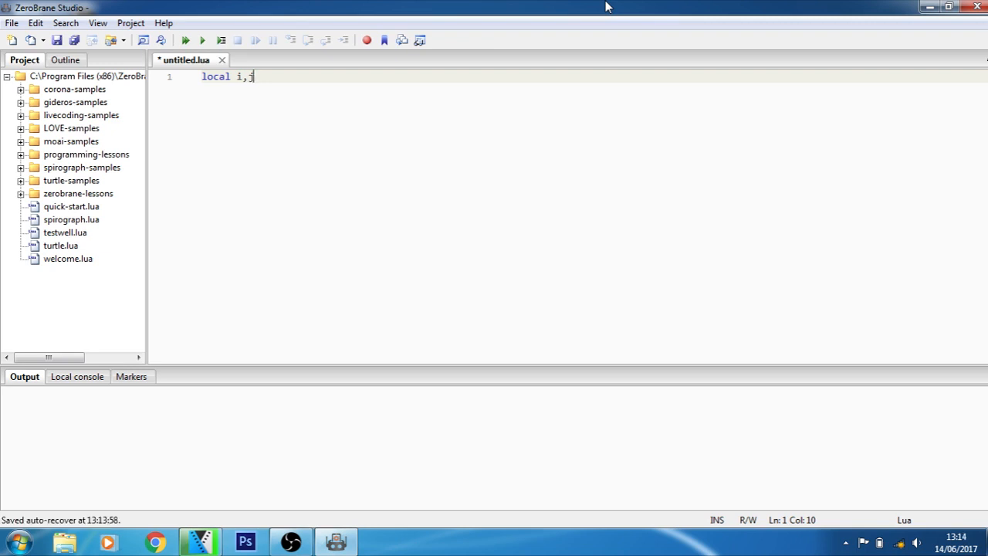
{"action": "type", "text": "j"}
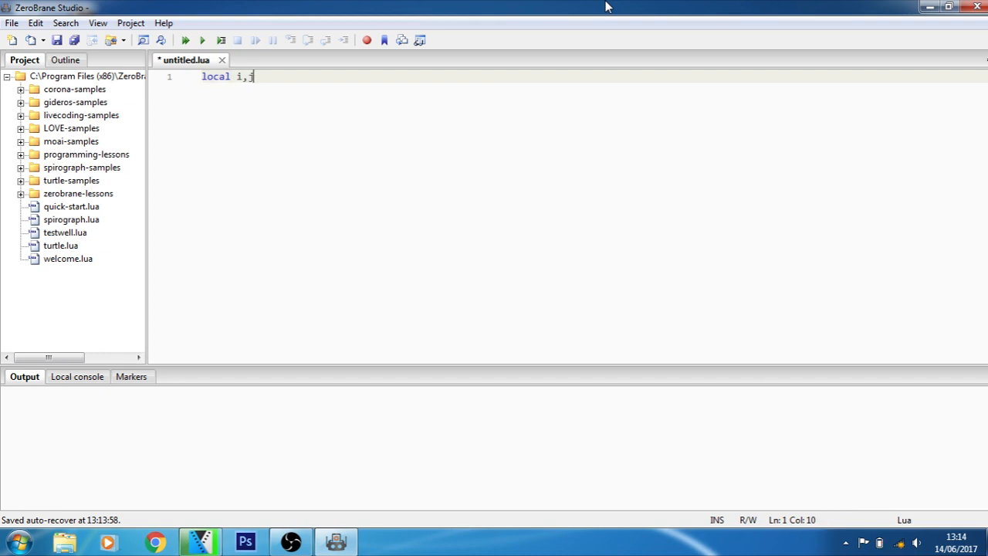
{"action": "type", "text": "=5"}
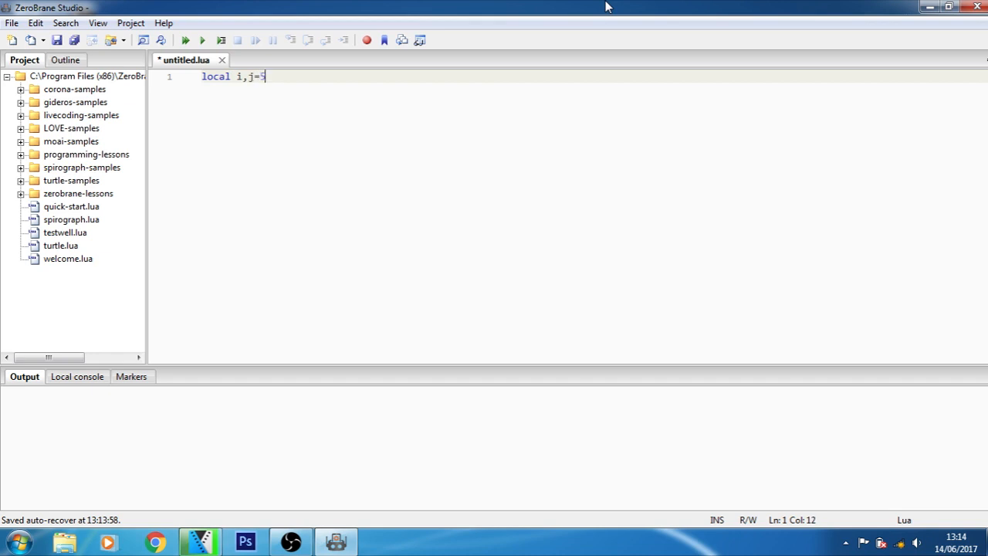
{"action": "type", "text": ",10"}
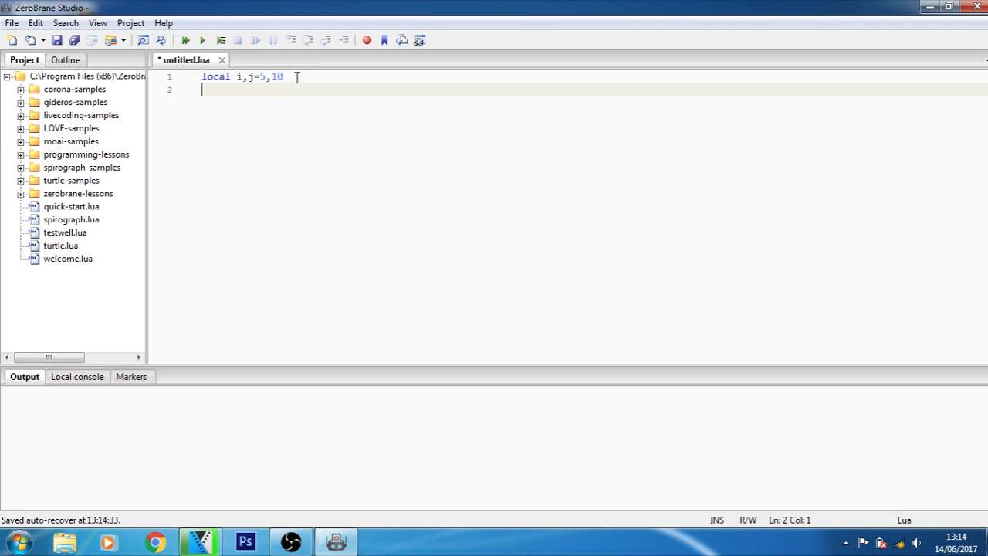
Step: Add the global assignment lines 'd,f=5,10;' and 'd,f=10;'
{"action": "type", "text": "d,"}
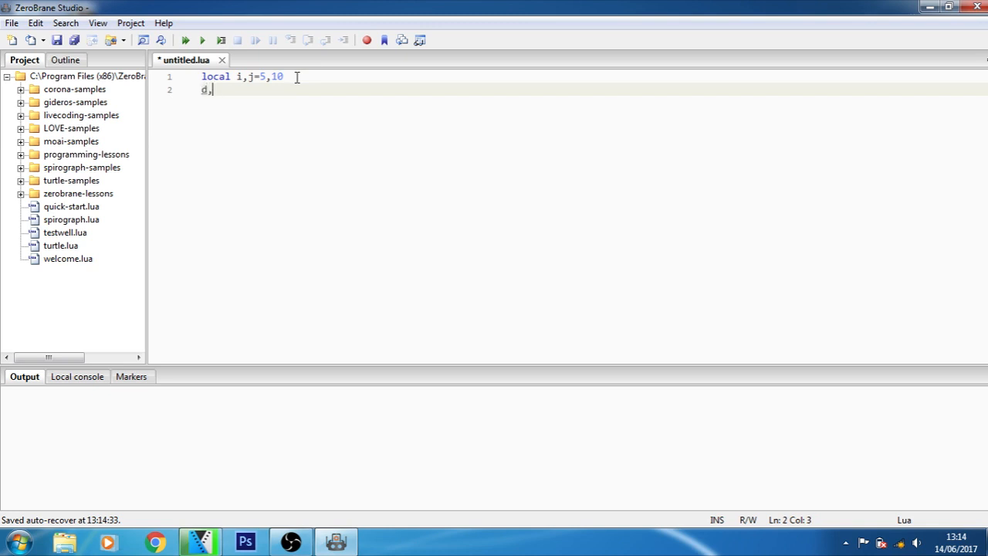
{"action": "type", "text": "f="}
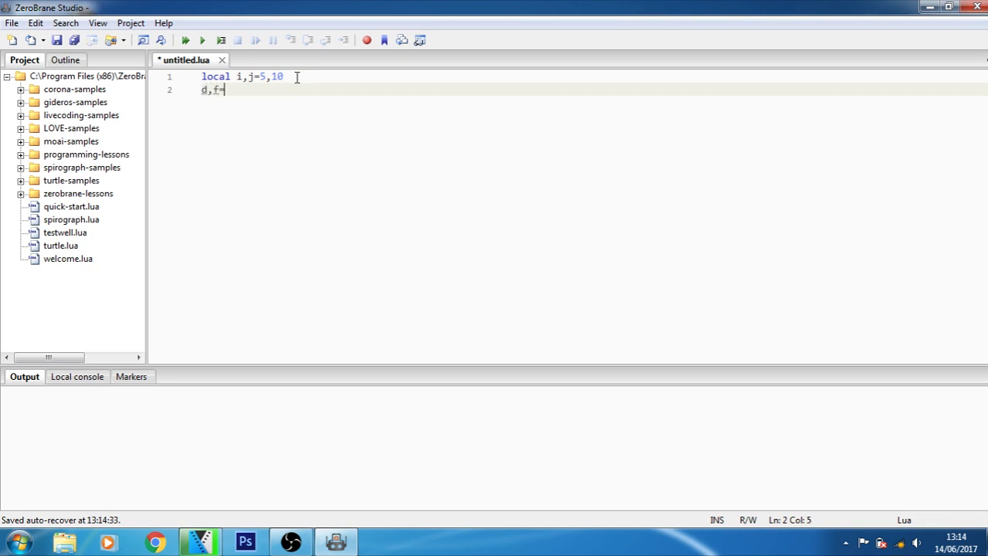
{"action": "type", "text": "5"}
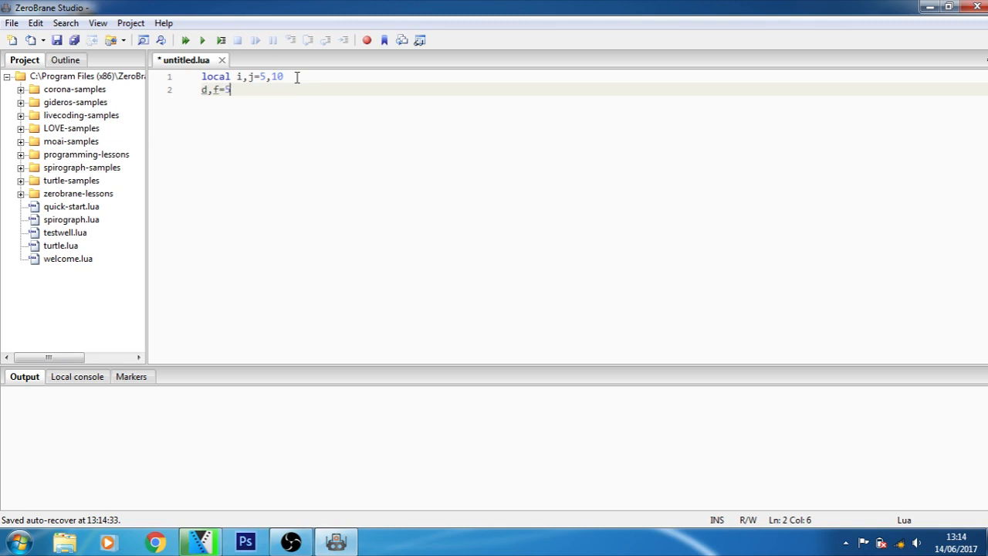
{"action": "type", "text": ",10;"}
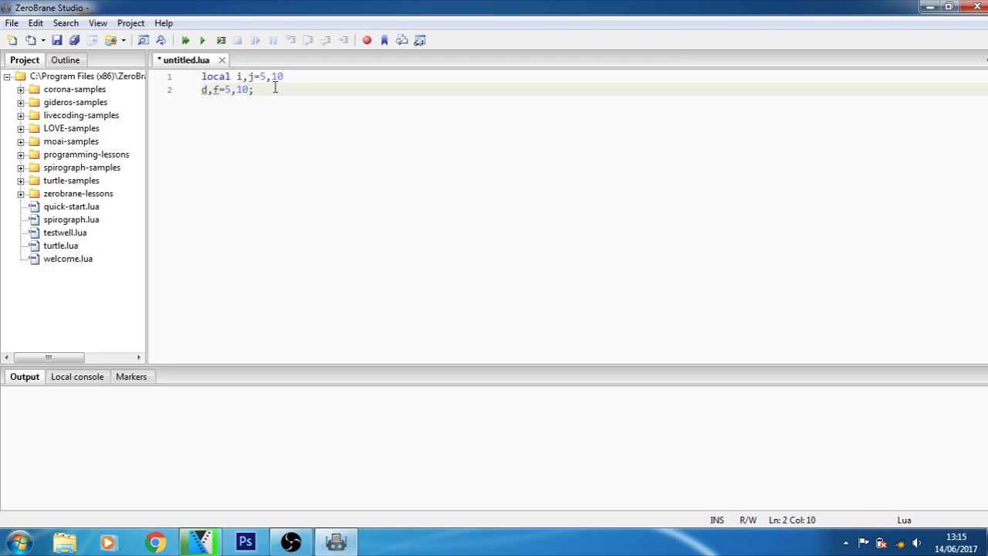
{"action": "type", "text": "d"}
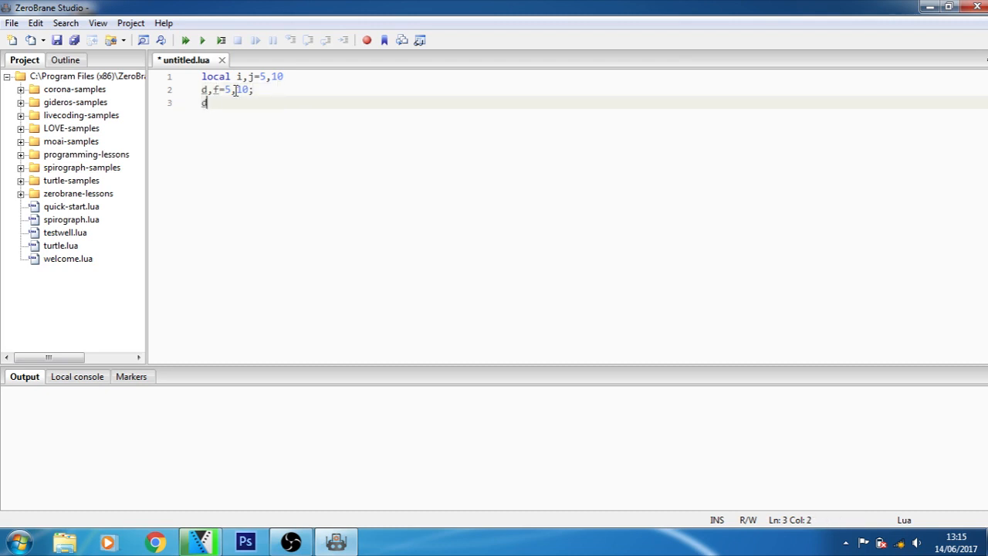
{"action": "type", "text": ",f"}
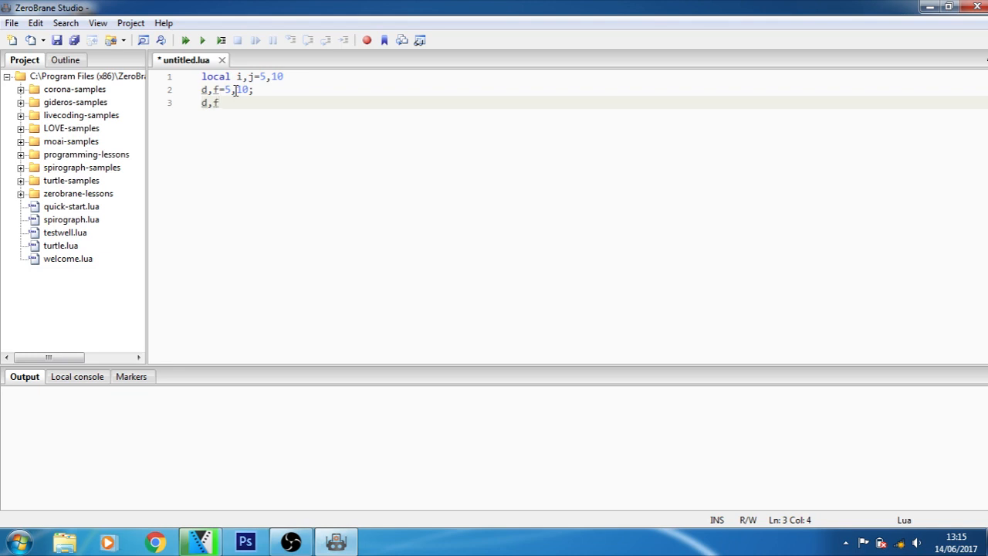
{"action": "type", "text": "=1"}
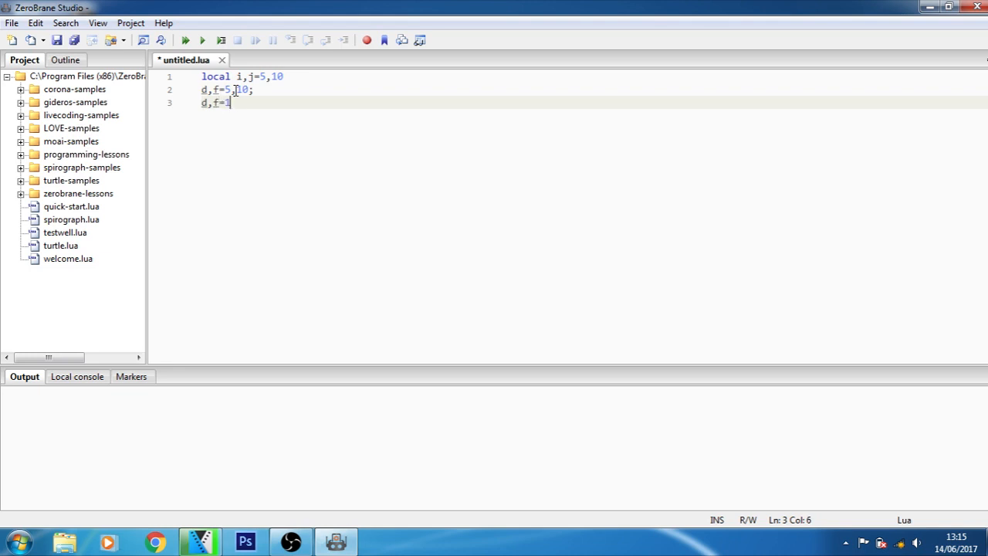
{"action": "type", "text": "0"}
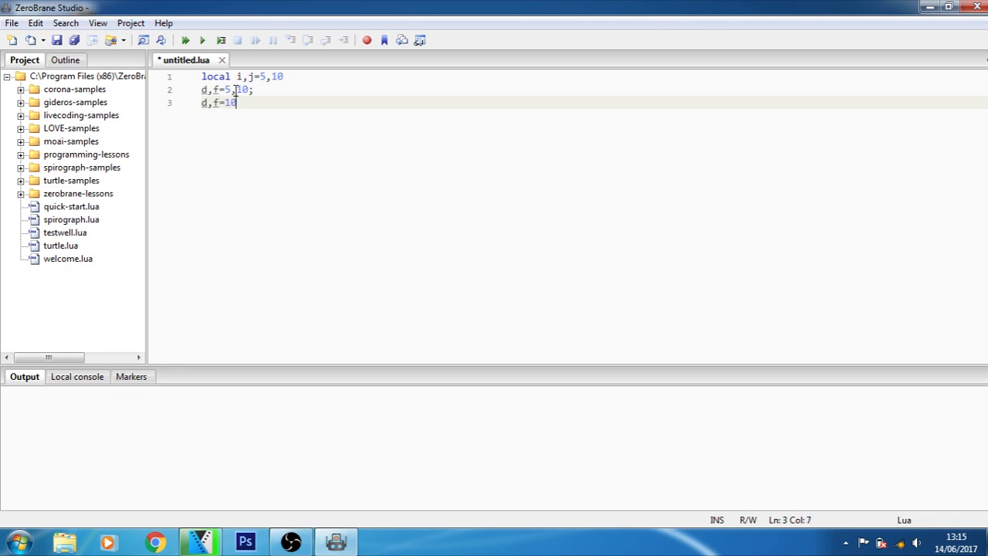
{"action": "type", "text": ";"}
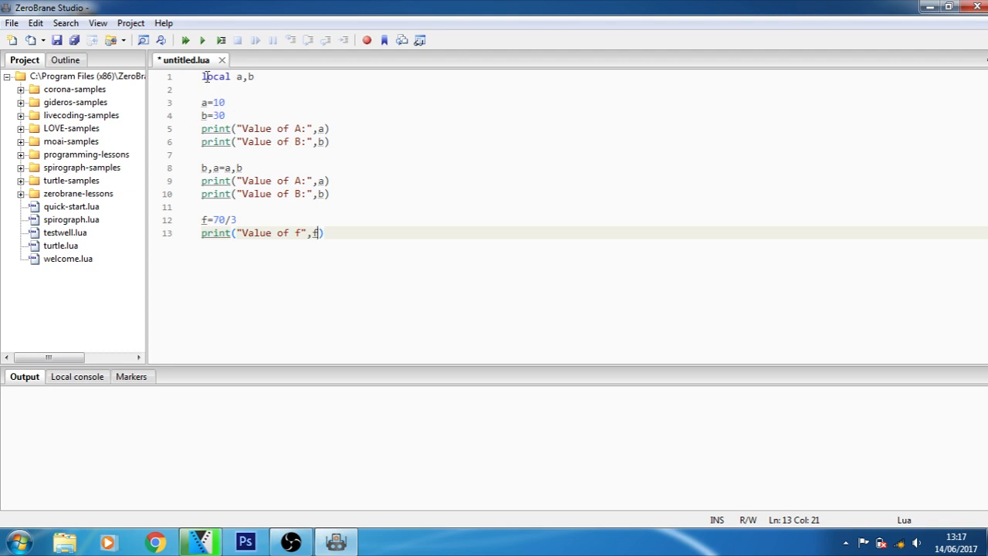
{"action": "mouse_move", "coordinate": [216, 76]}
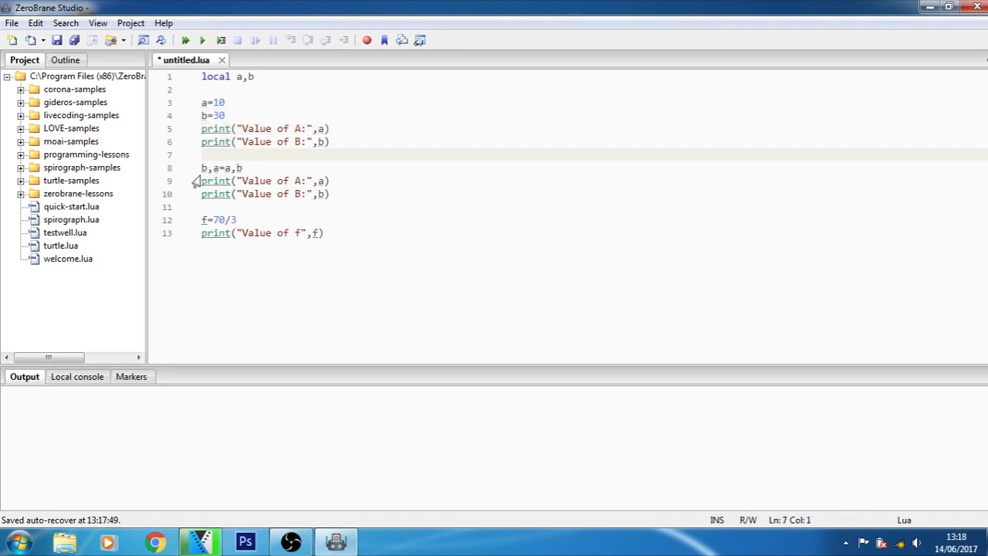
Step: Select part of a code line and use a toolbar button to save or run the script
{"action": "left_click_drag", "start_coordinate": [202, 168], "coordinate": [245, 168]}
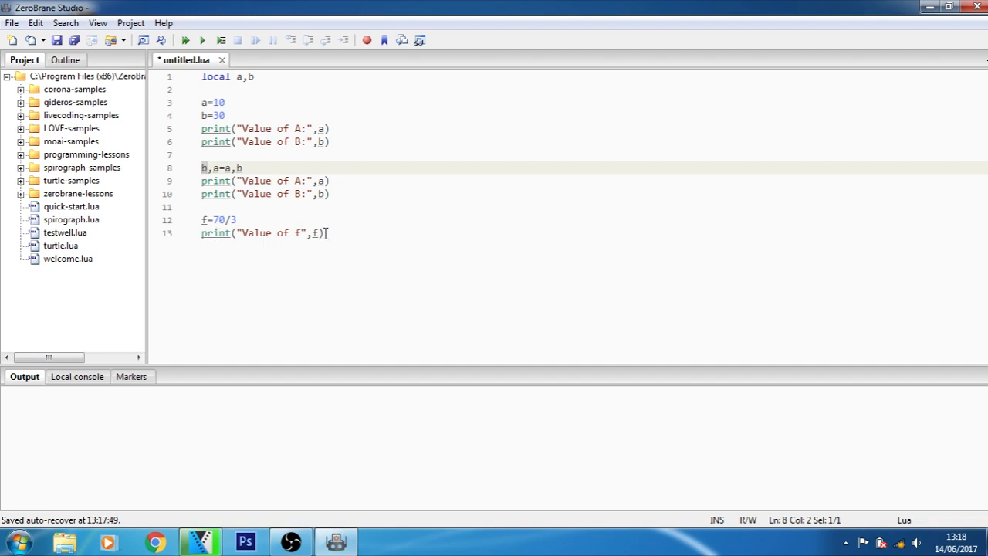
{"action": "left_click", "coordinate": [201, 39]}
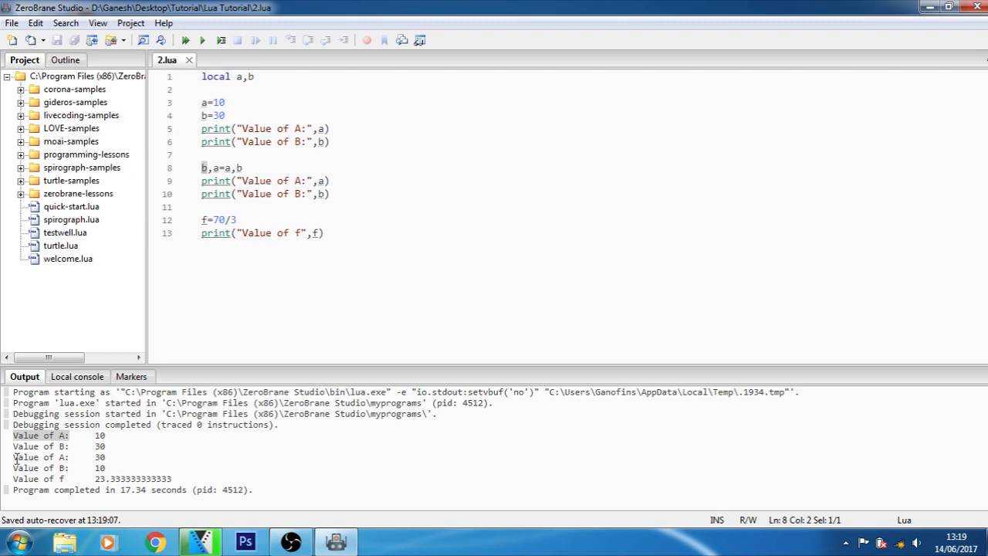
{"action": "mouse_move", "coordinate": [87, 459]}
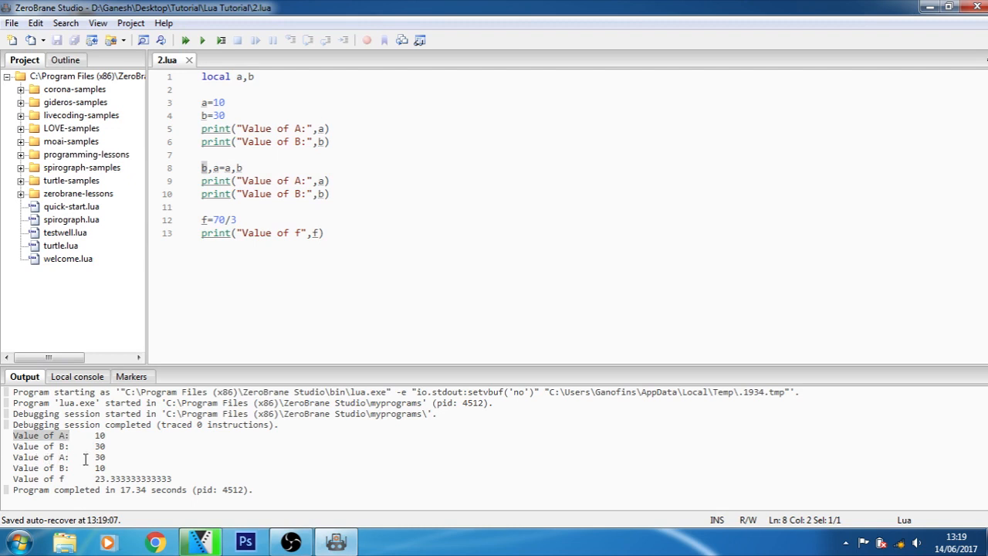
{"action": "mouse_move", "coordinate": [94, 453]}
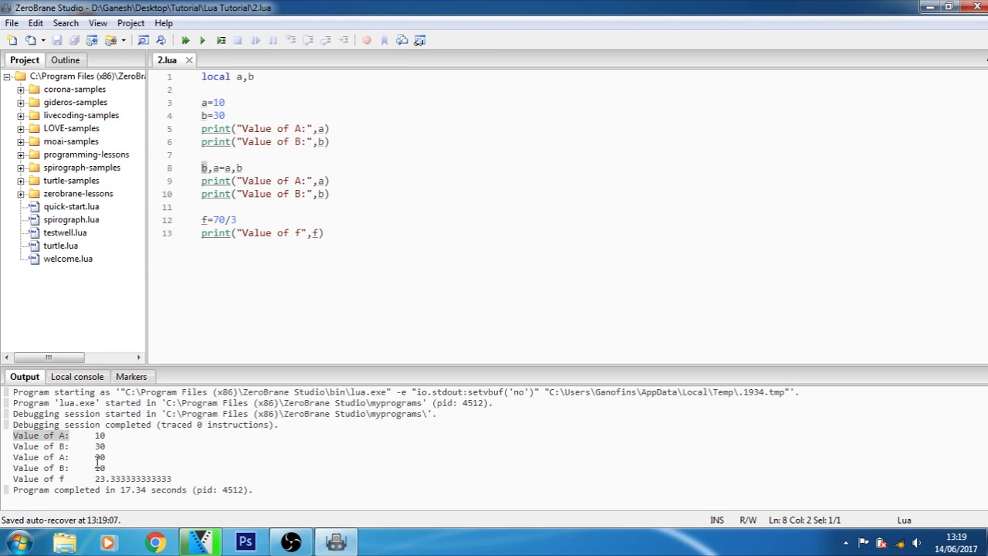
{"action": "mouse_move", "coordinate": [329, 275]}
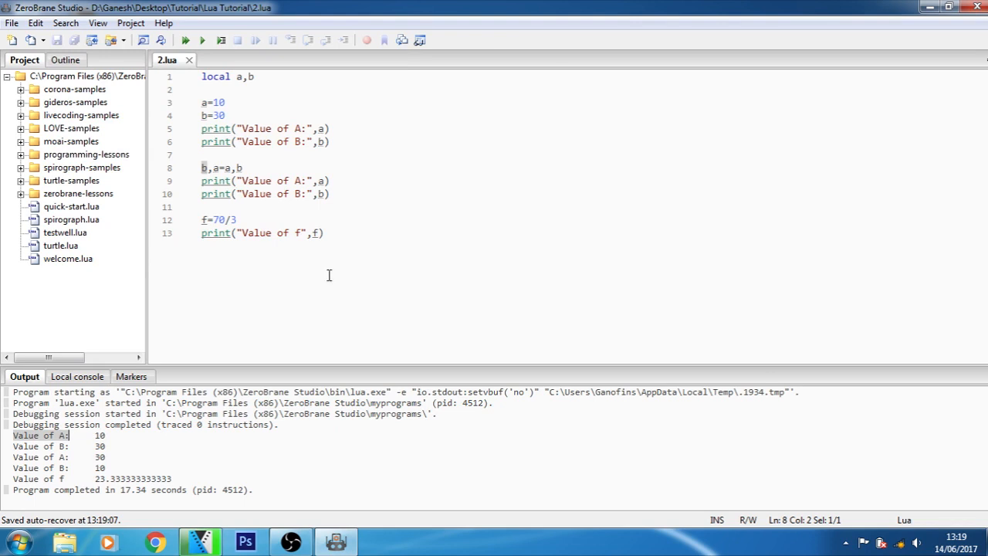